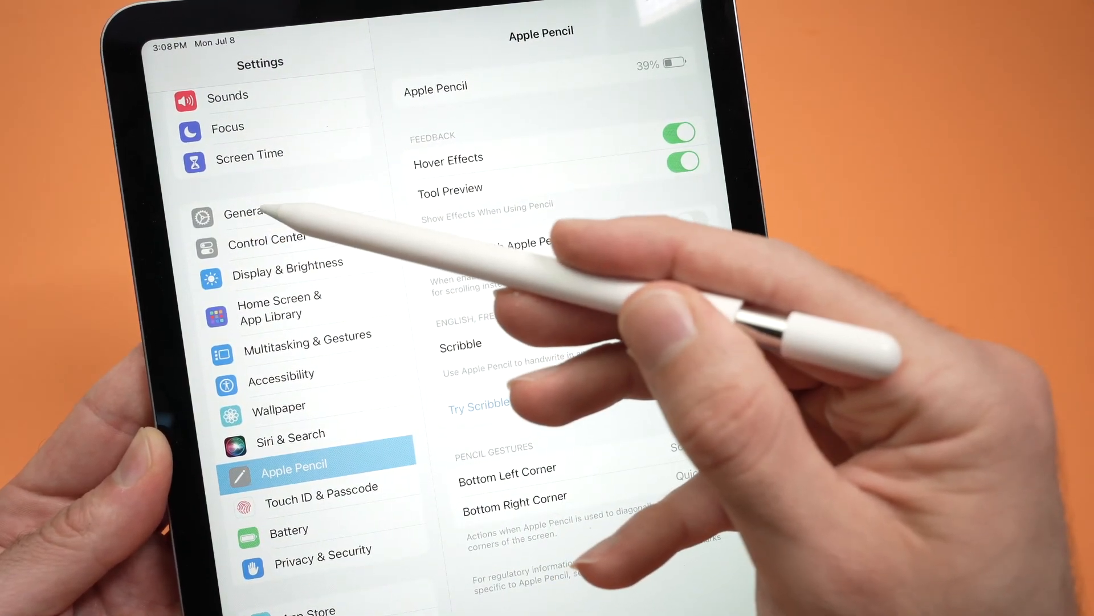
# Step: Switch from the Apple Pencil settings to the General settings page
pyautogui.click(244, 213)
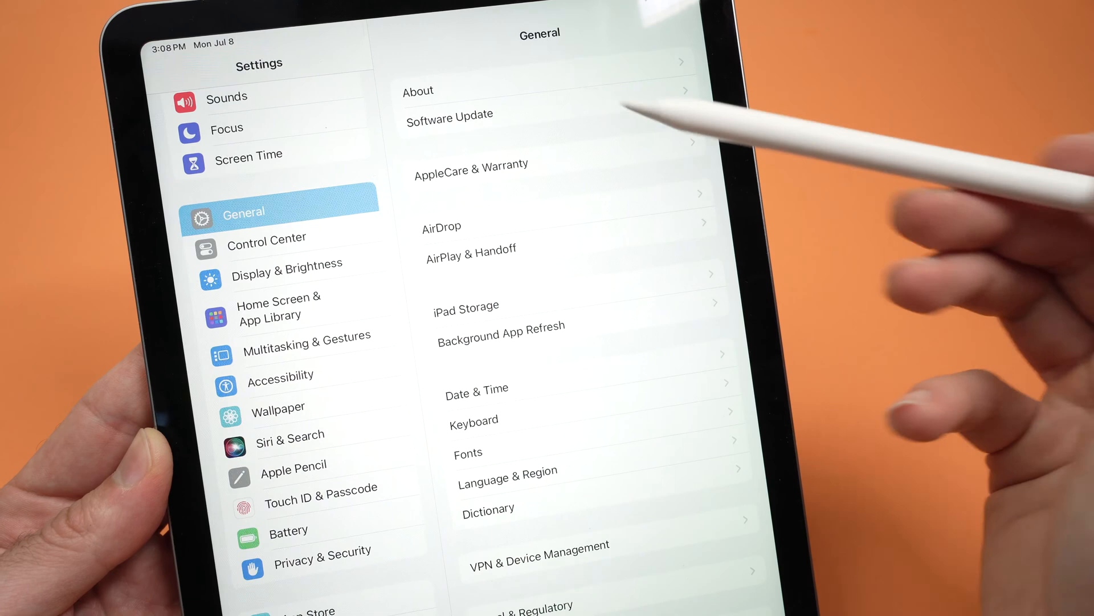
pyautogui.moveTo(558, 112)
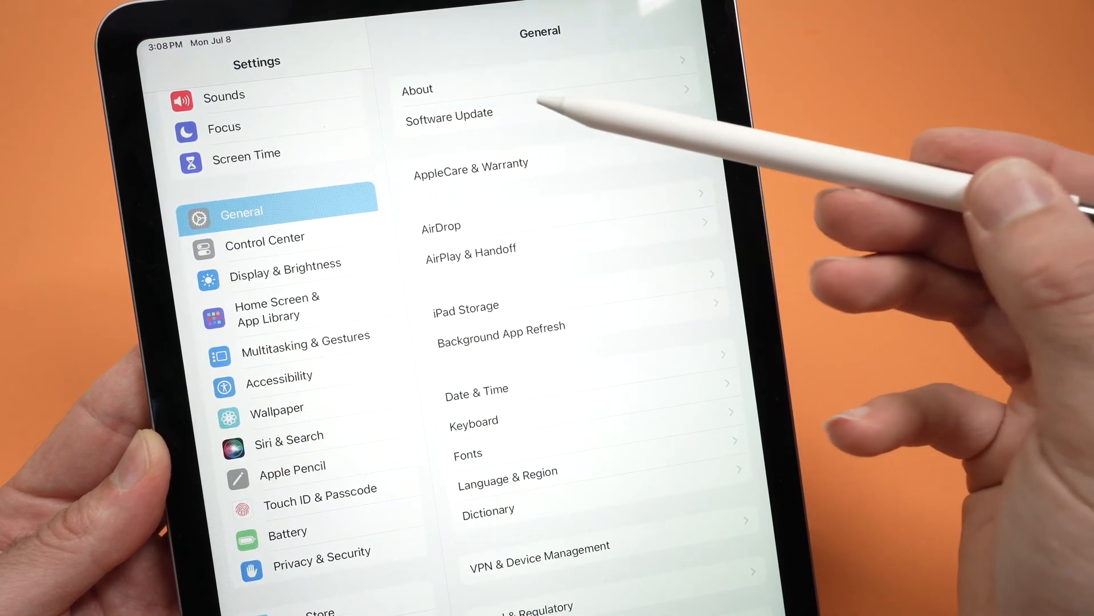
# Step: Open Software Update to confirm iPadOS 17.5.1 is up to date
pyautogui.click(448, 113)
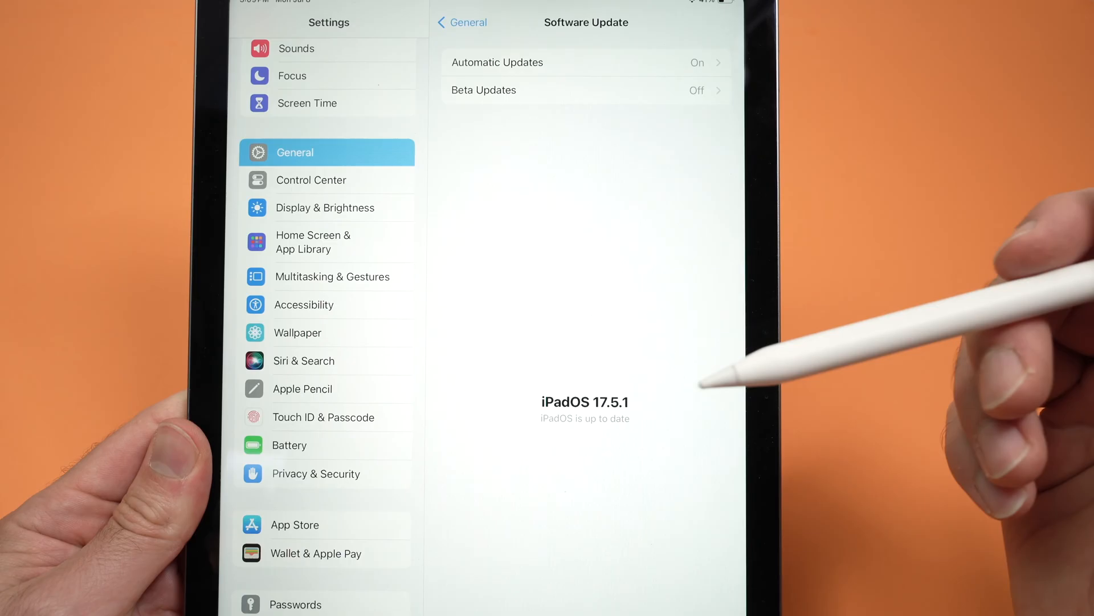
pyautogui.moveTo(767, 230)
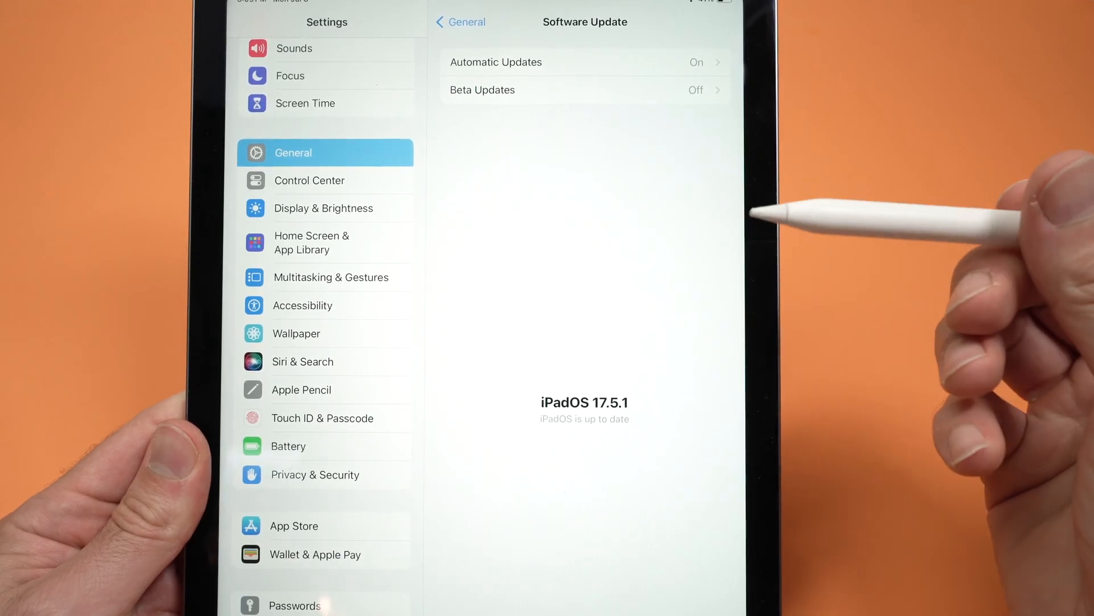